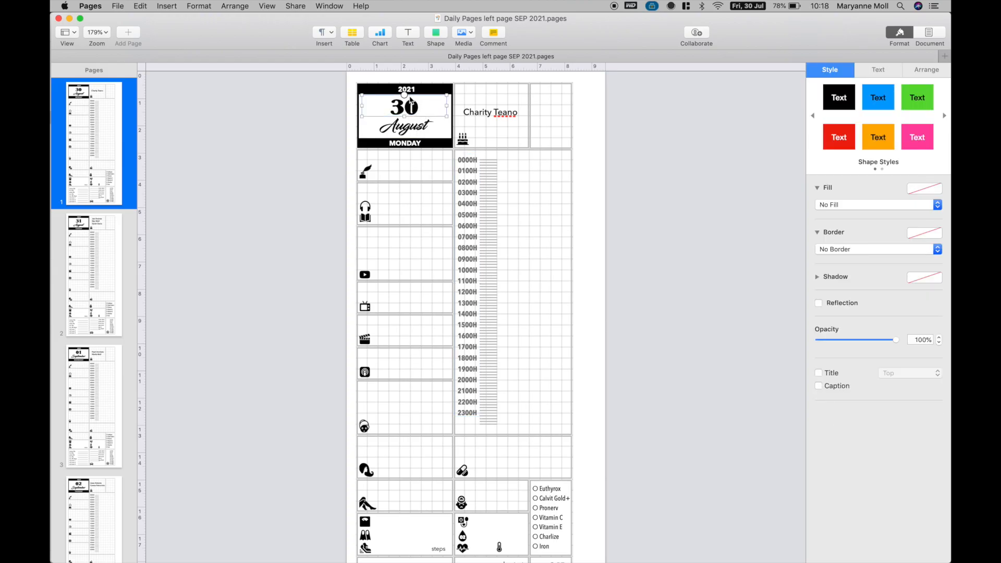
{"action": "mouse_move", "coordinate": [406, 148]}
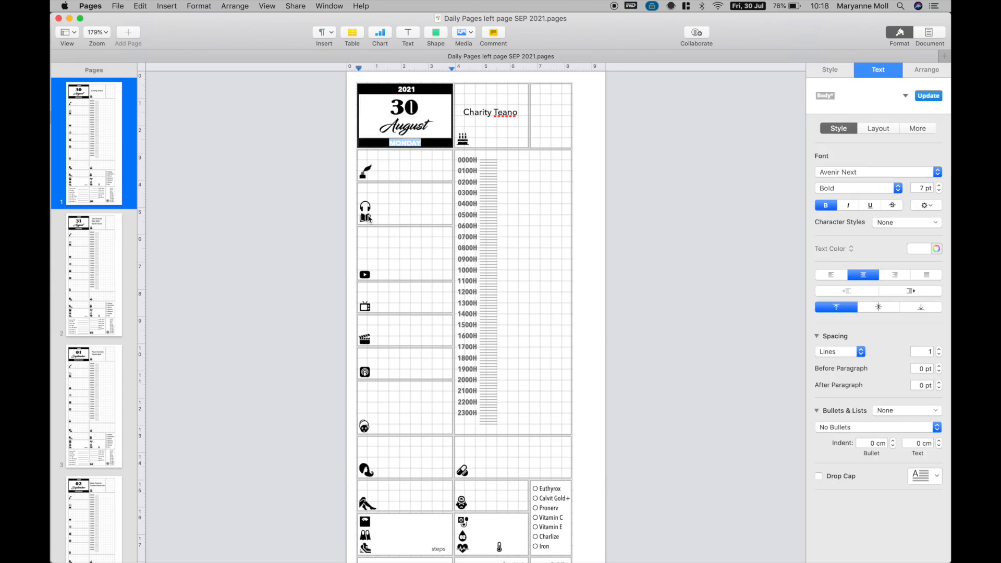
Scroll past the 31 August and 01 September pages to the 02 September Thursday page
{"action": "left_click", "coordinate": [365, 276]}
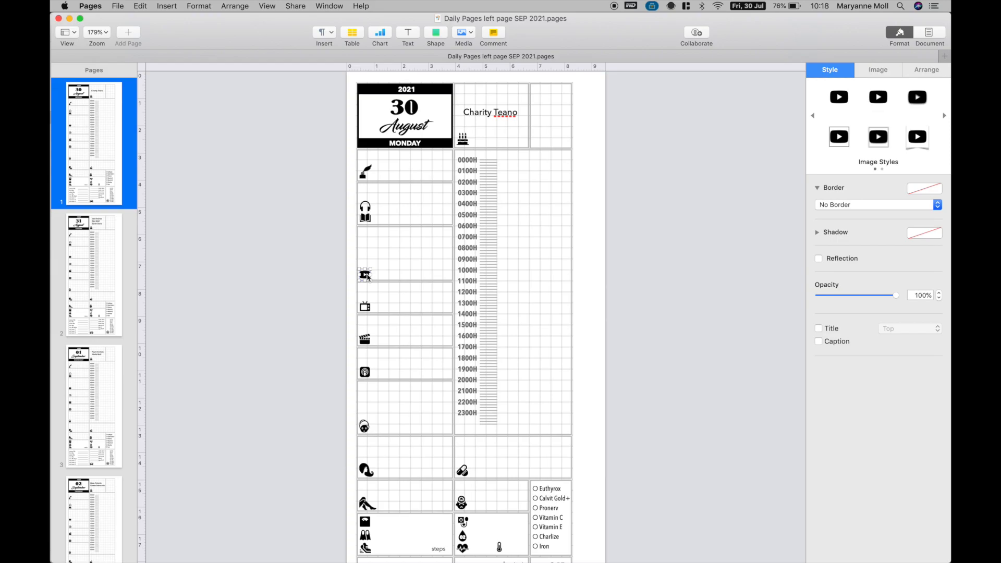
{"action": "scroll", "scroll_direction": "down", "scroll_amount": 3}
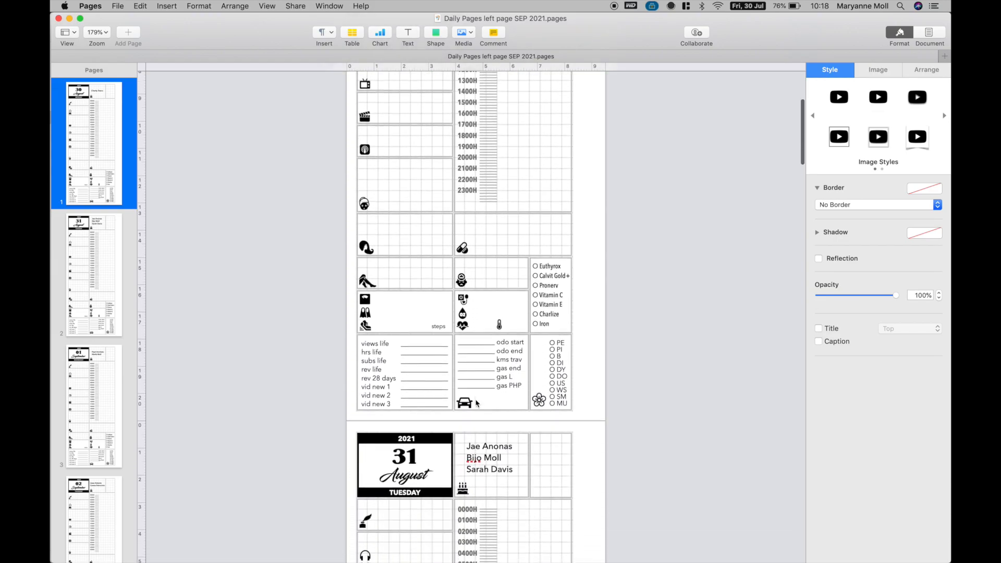
{"action": "mouse_move", "coordinate": [501, 447]}
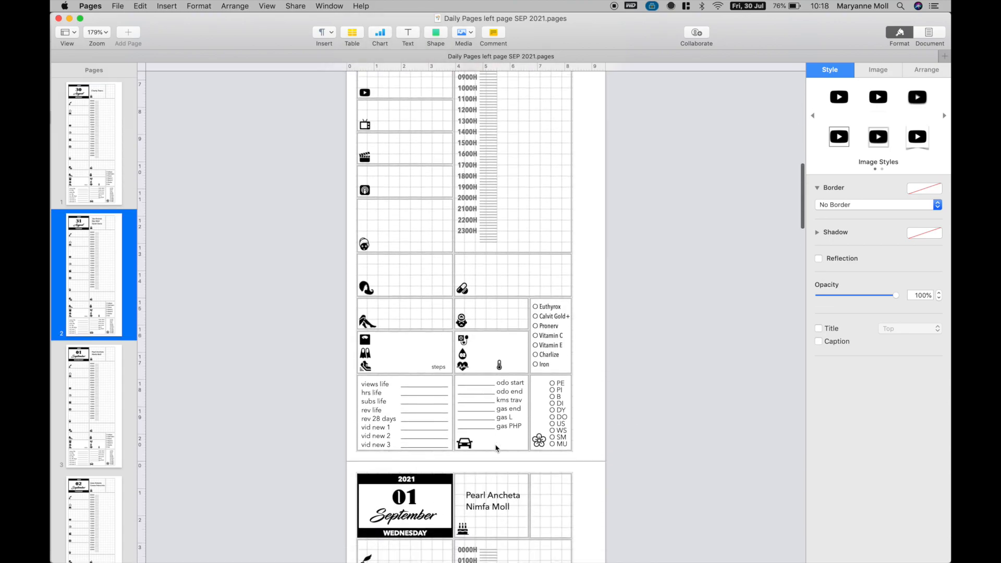
{"action": "scroll", "scroll_direction": "down", "scroll_amount": 3}
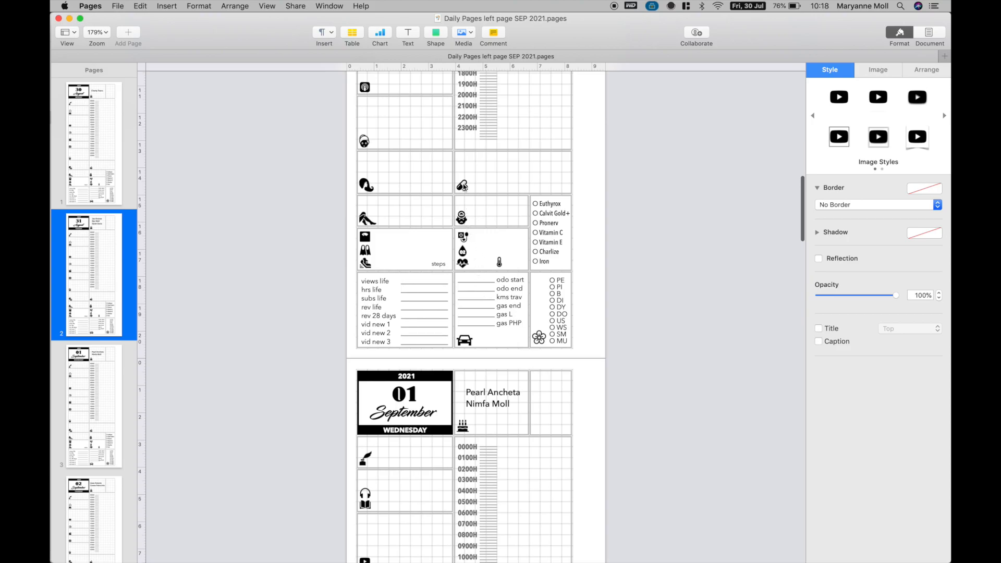
{"action": "mouse_move", "coordinate": [474, 211]}
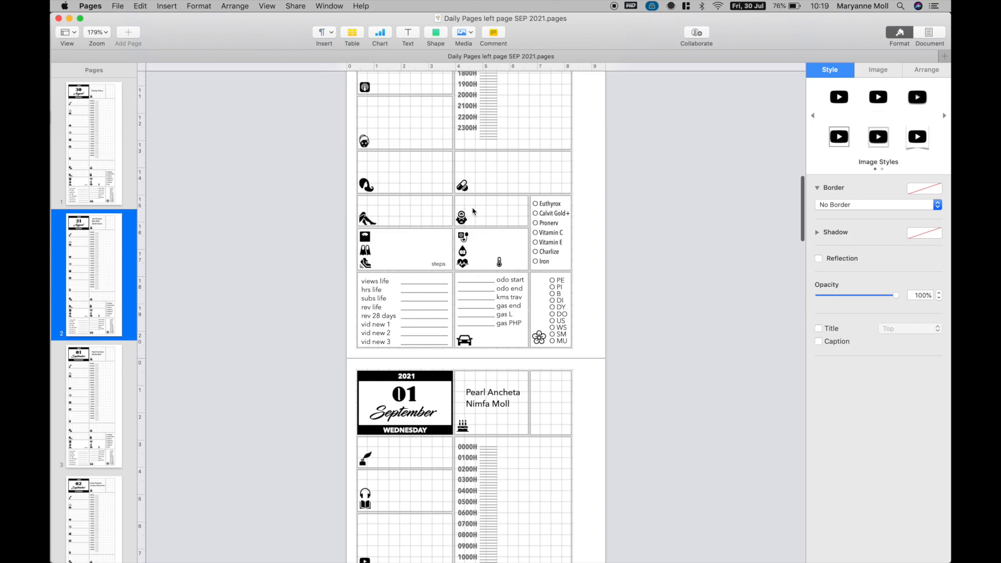
{"action": "scroll", "scroll_direction": "down", "scroll_amount": 3}
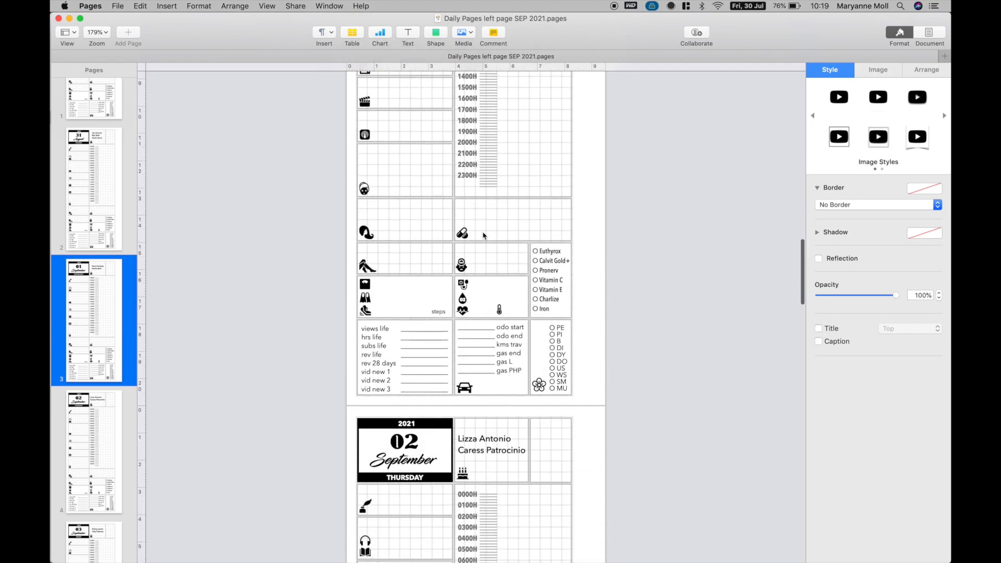
{"action": "scroll", "scroll_direction": "down", "scroll_amount": 3}
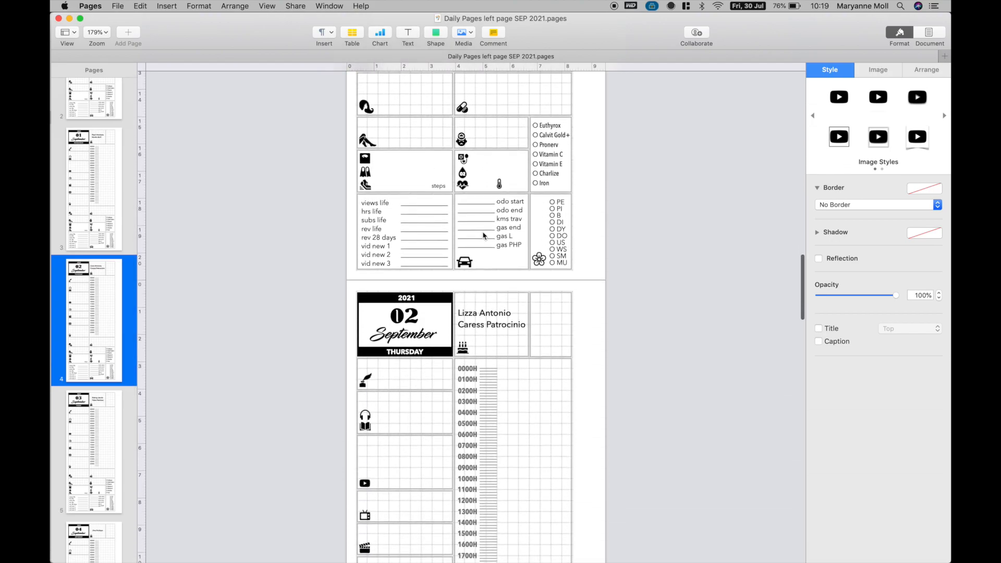